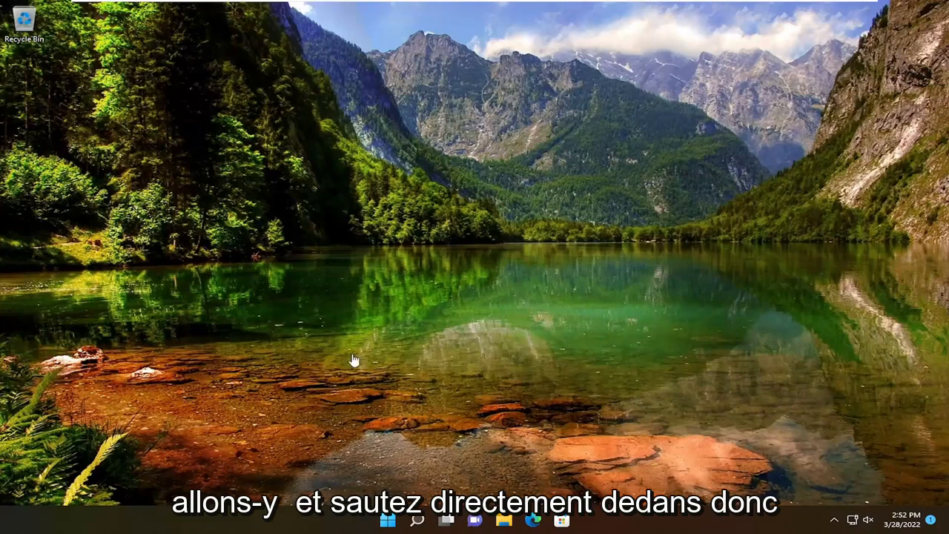
- Search Windows for 'regedit' so Registry Editor appears as the best match
click(418, 519)
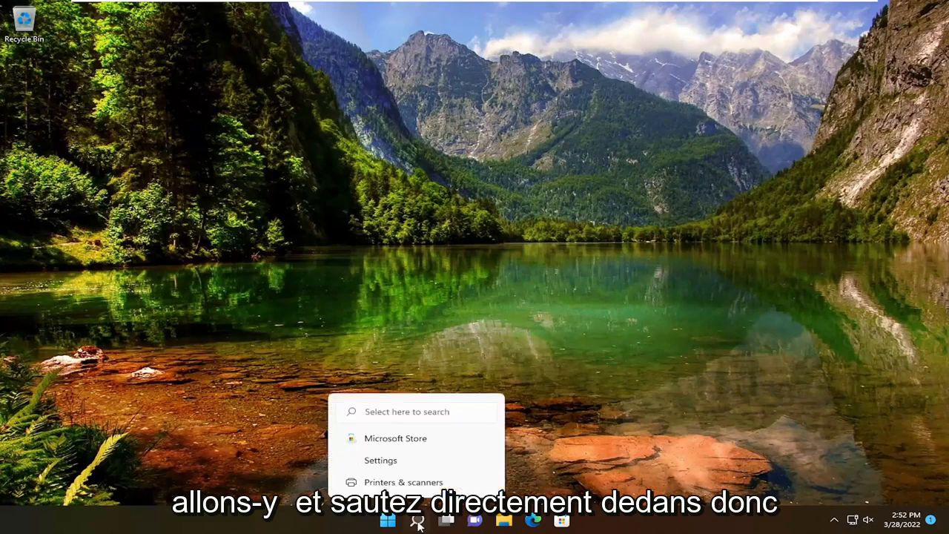
text(registry Editor)
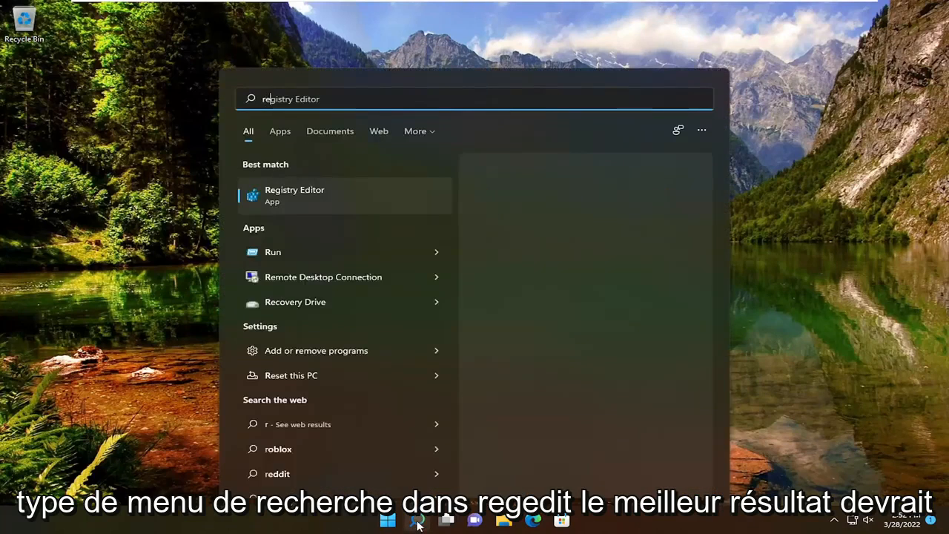
text(regedit)
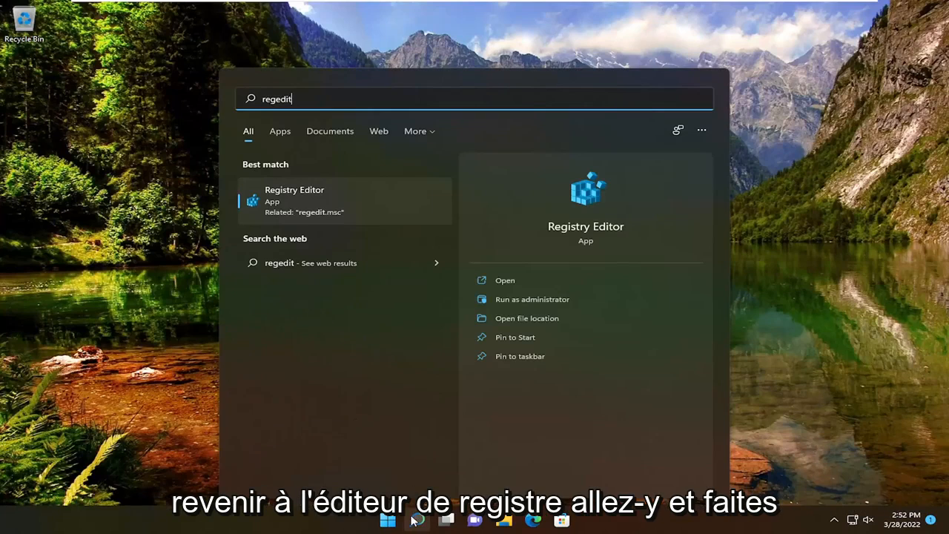
mouse_move(417, 519)
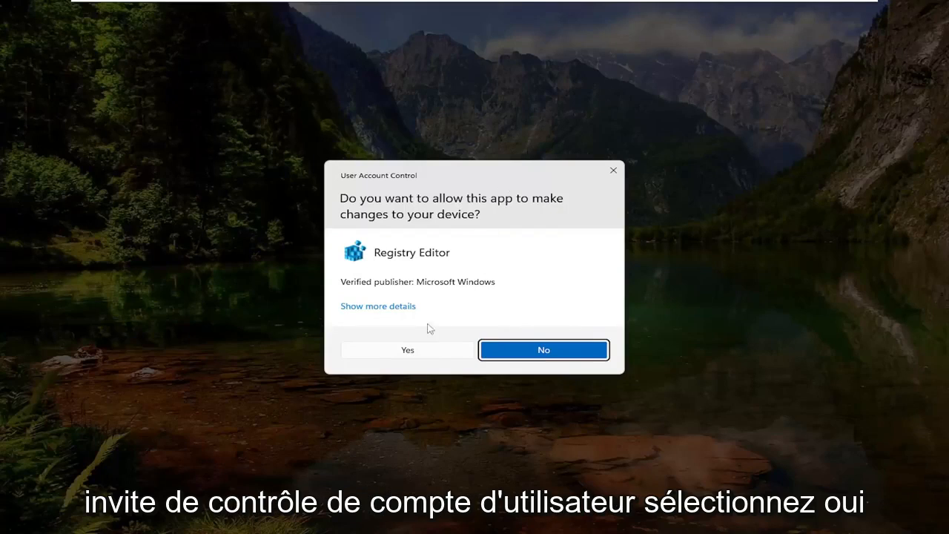
- Allow Registry Editor to run, then cancel both the Export and Import registry file dialogs
click(406, 349)
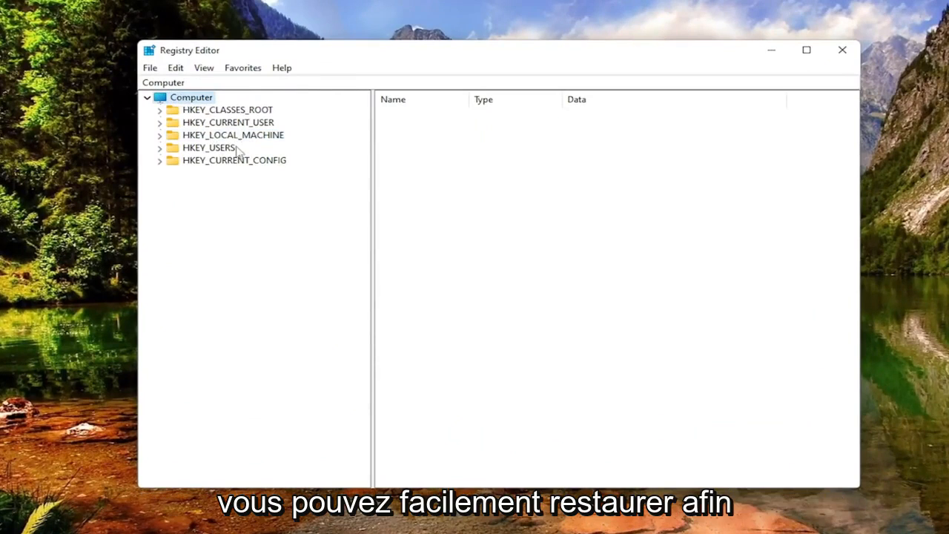
mouse_move(275, 18)
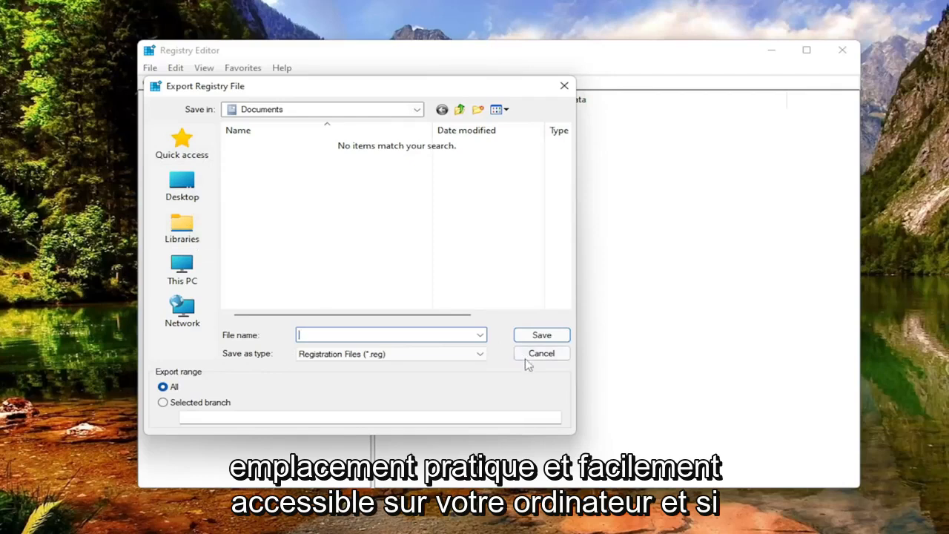
click(541, 352)
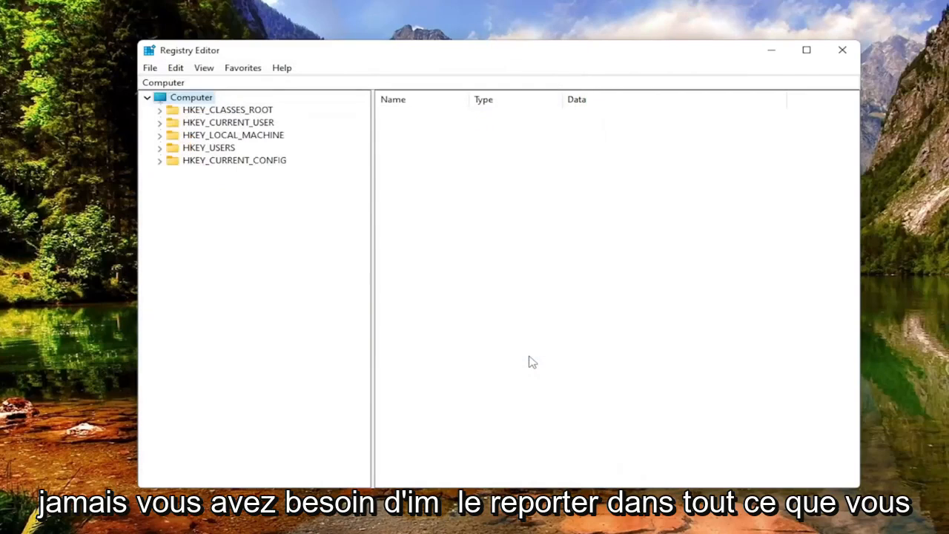
click(150, 68)
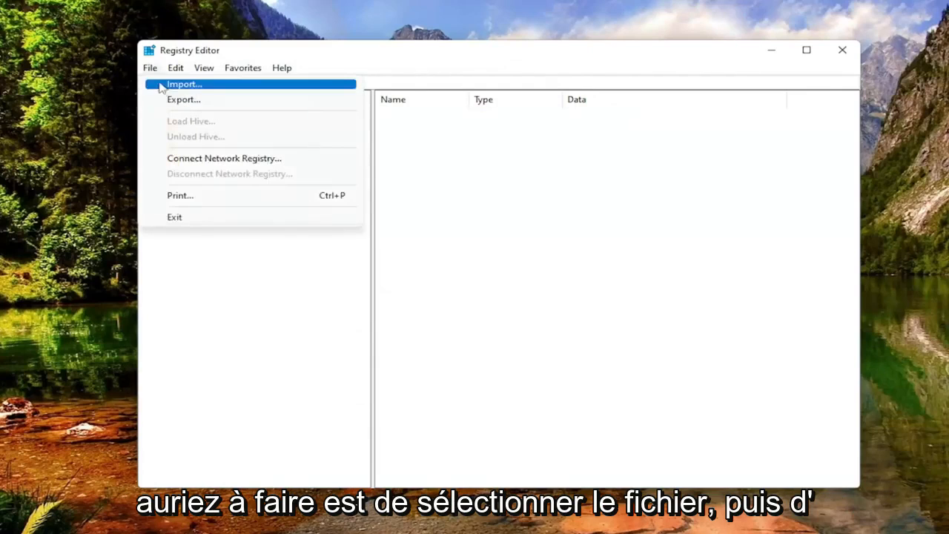
click(183, 83)
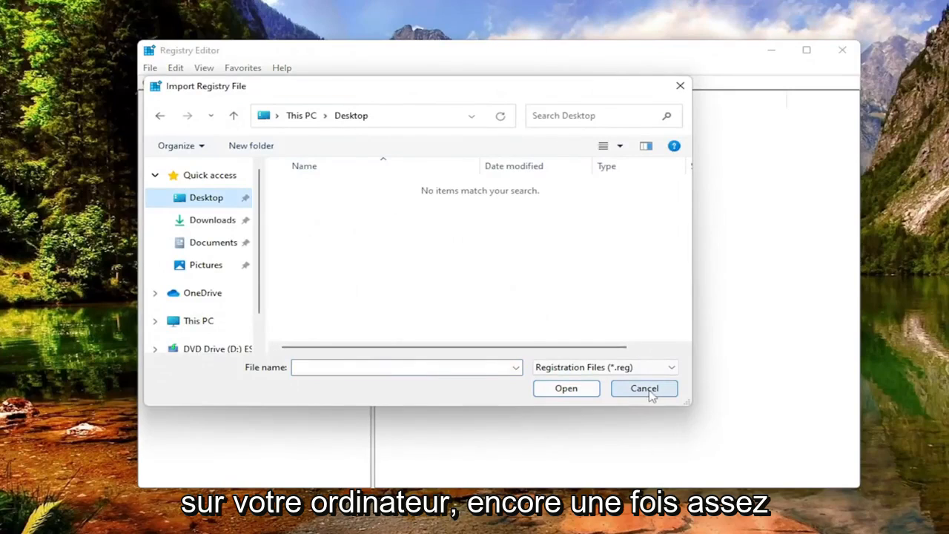
click(643, 389)
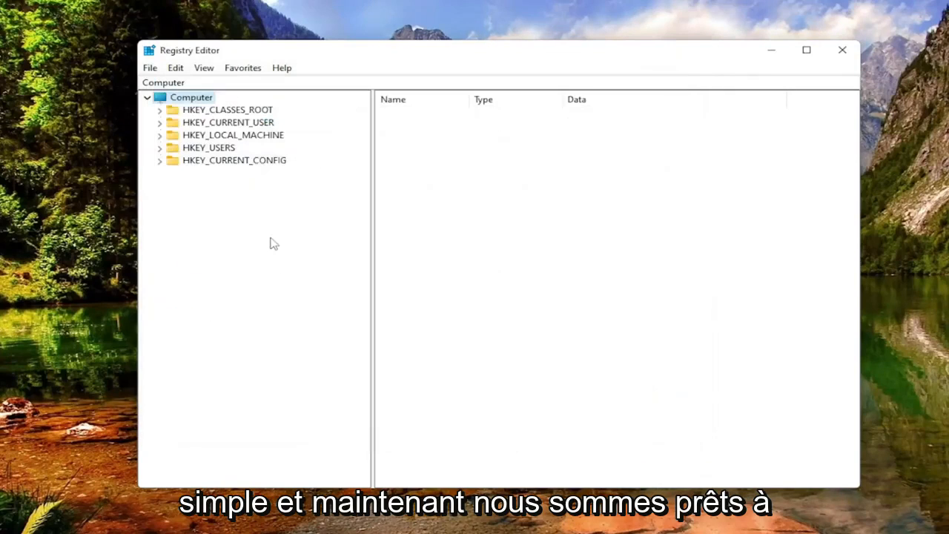
mouse_move(234, 146)
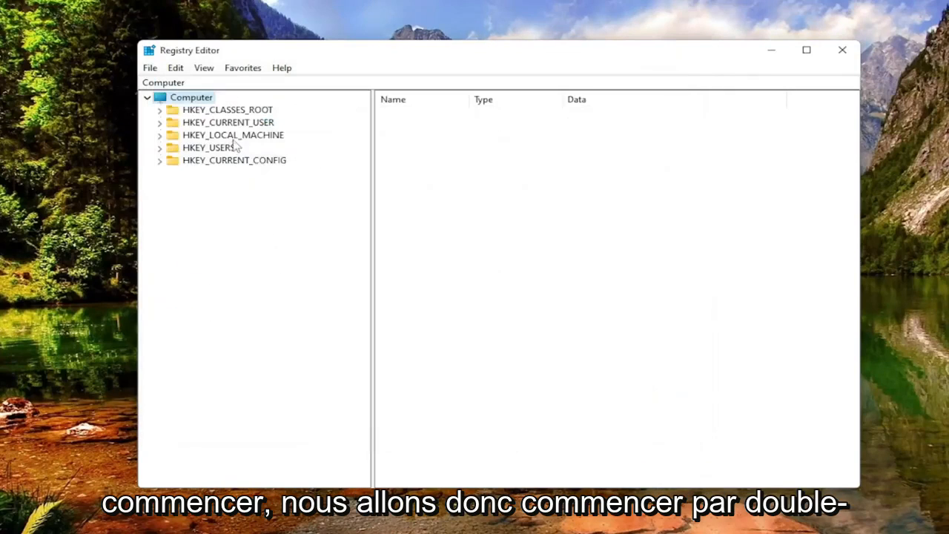
- Navigate to HKEY_LOCAL_MACHINE\SYSTEM\CurrentControlSet\Services\DoSvc and show its values
double_click(233, 134)
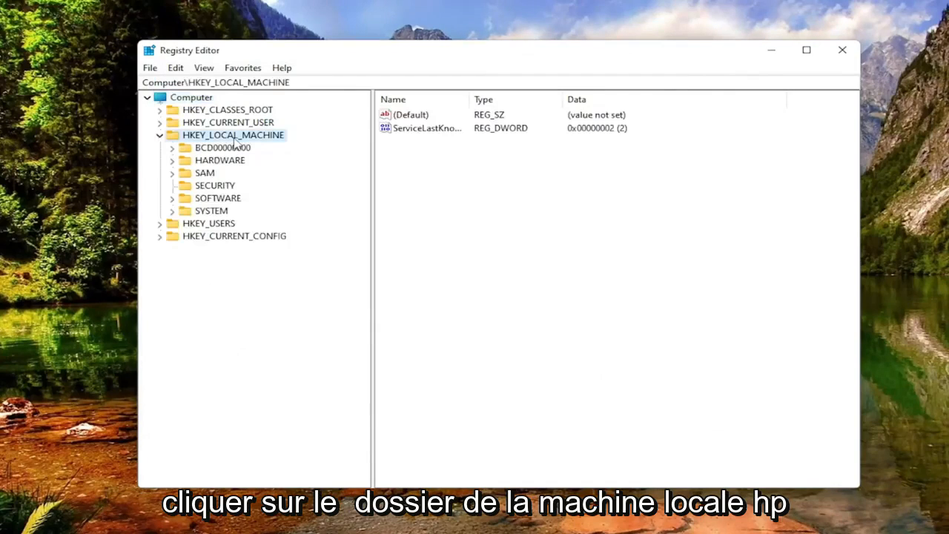
mouse_move(210, 210)
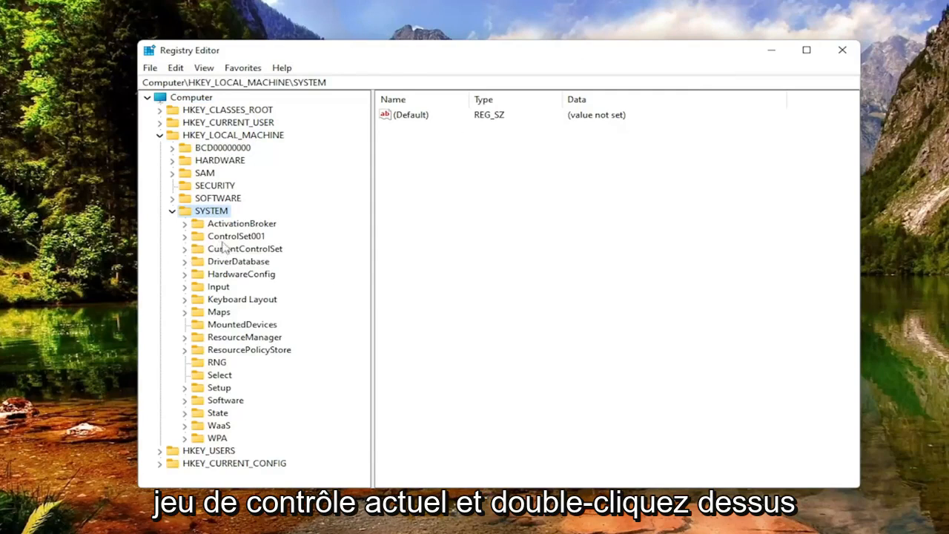
double_click(245, 249)
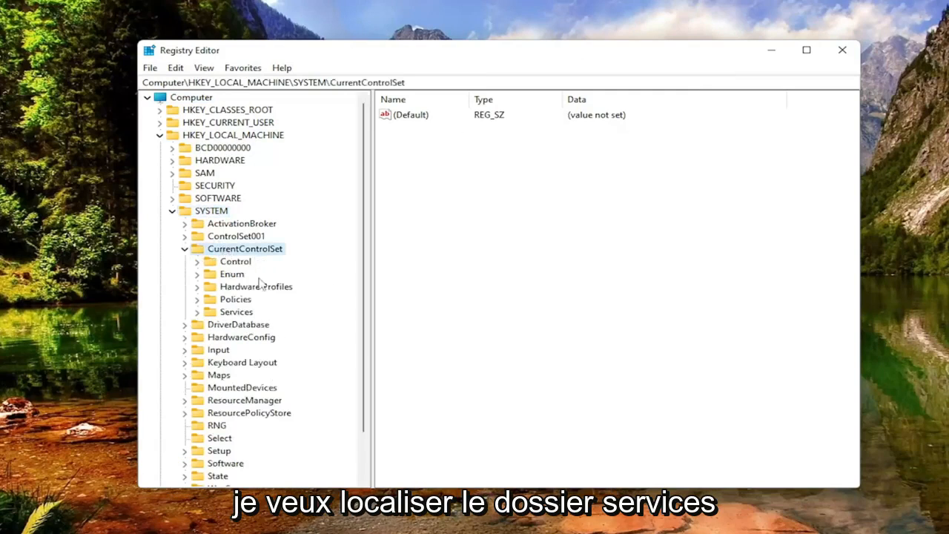
double_click(236, 312)
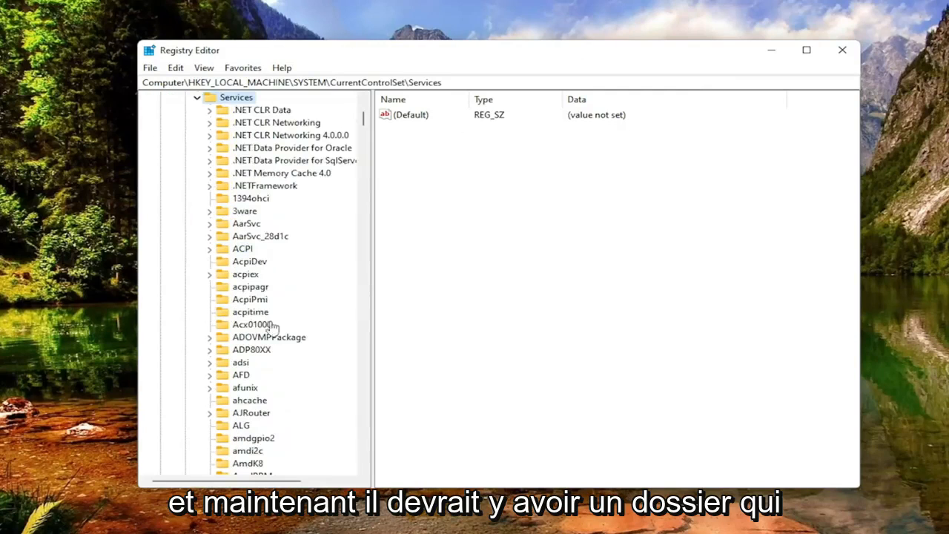
scroll(down, 3)
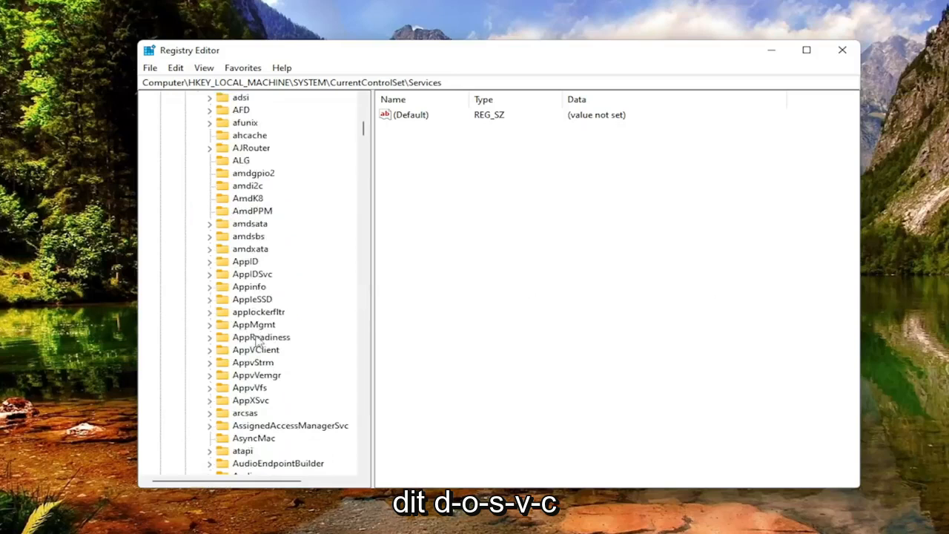
scroll(down, 3)
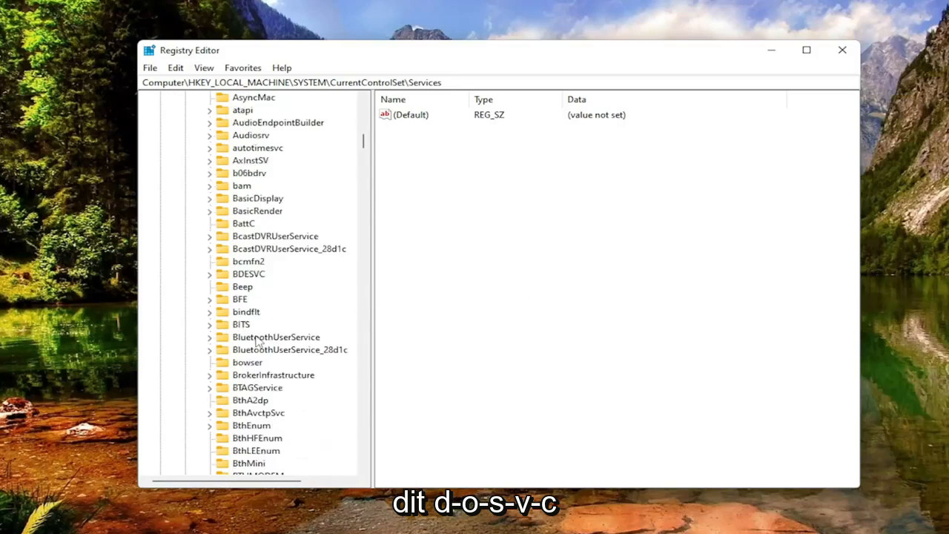
scroll(down, 3)
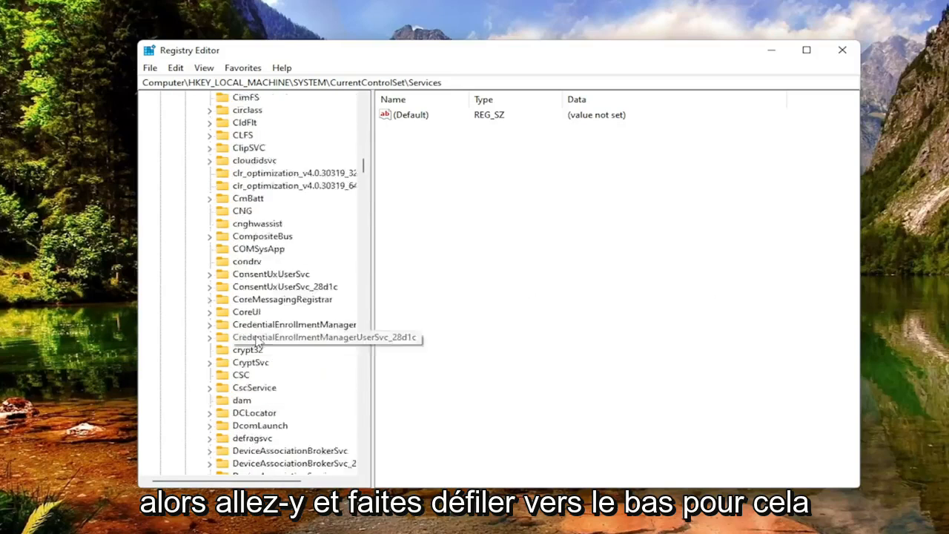
scroll(down, 3)
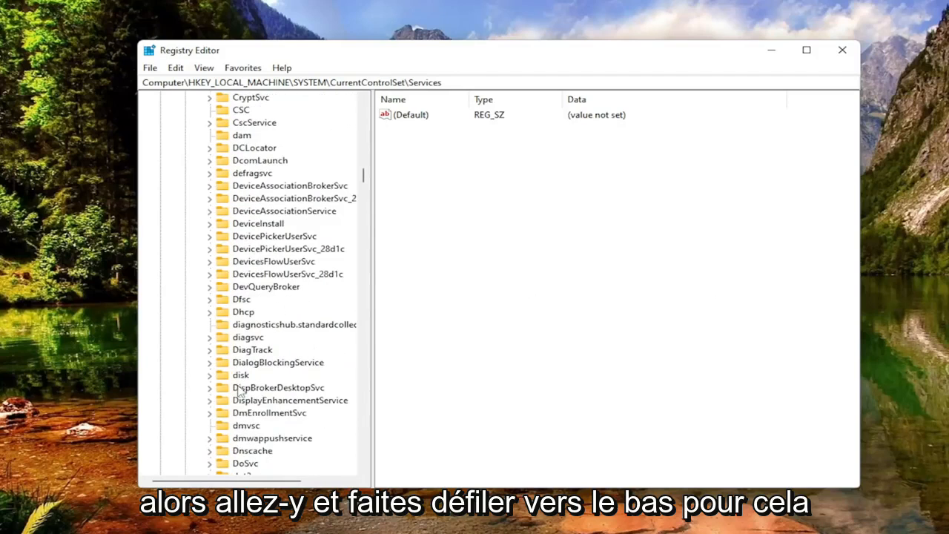
click(246, 424)
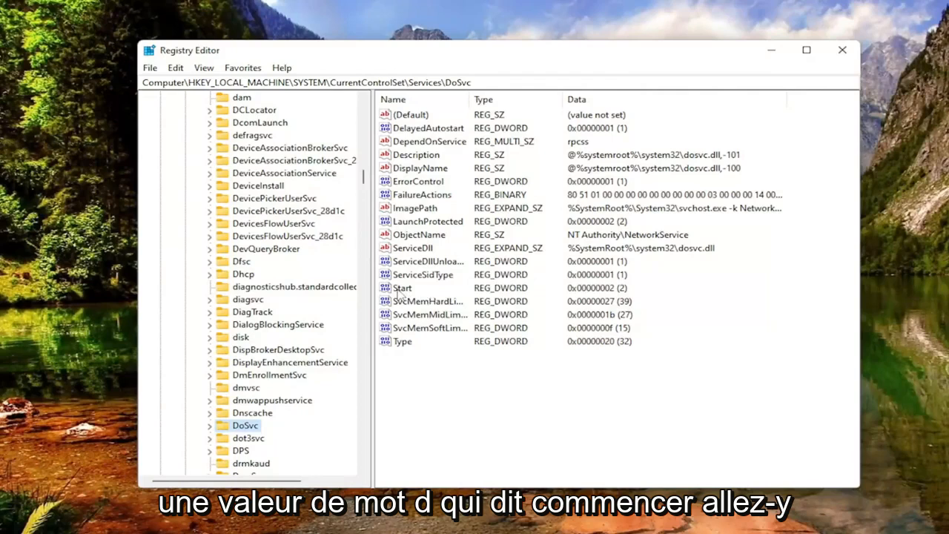
- Change the DoSvc Start DWORD value data from 2 to 4
double_click(402, 287)
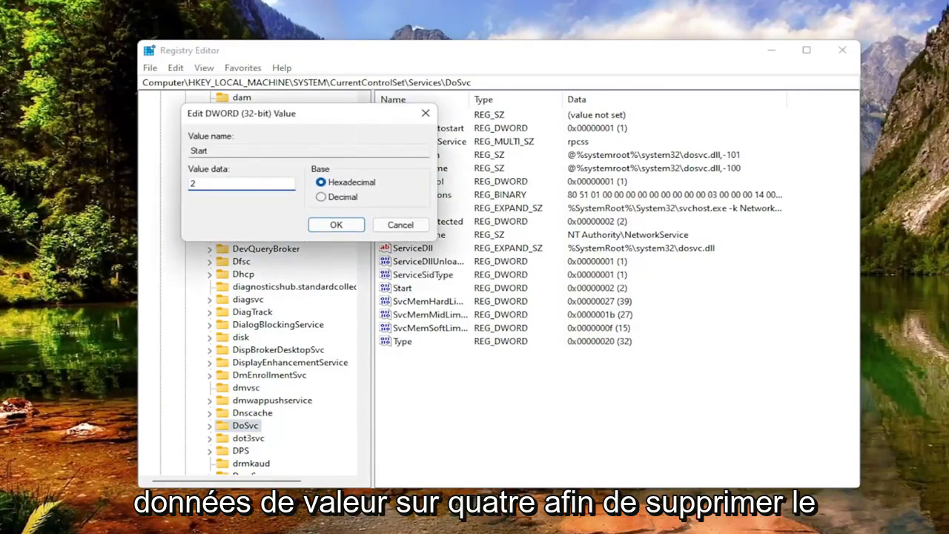
text(4)
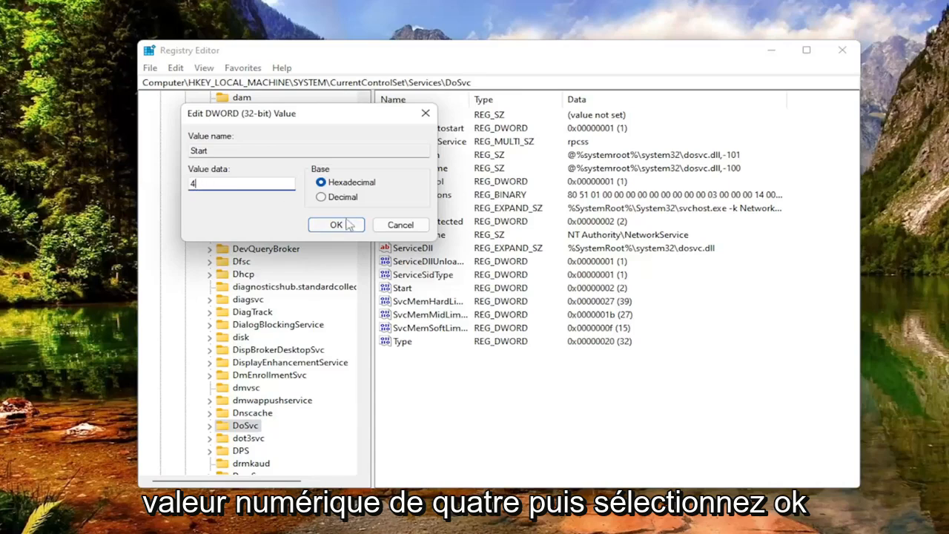
click(335, 225)
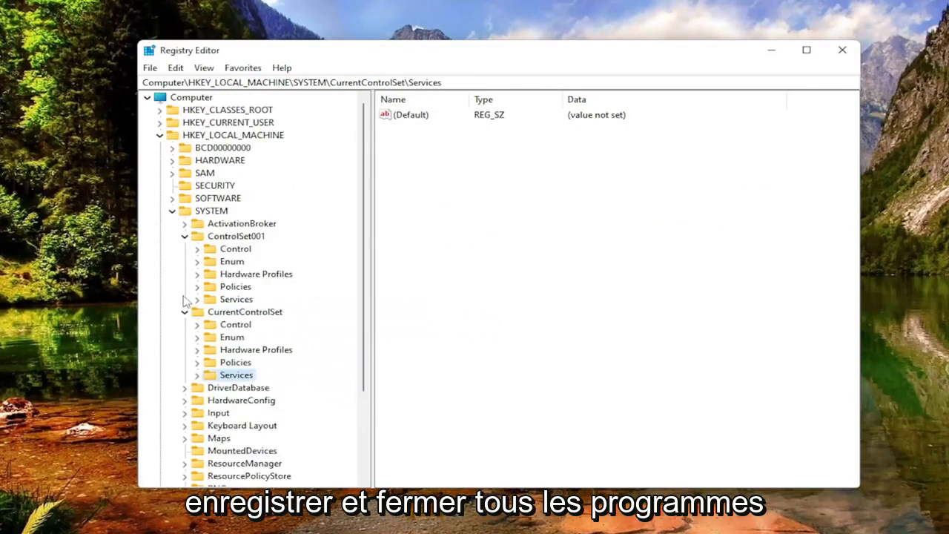
- Close Registry Editor and restart the computer to apply the change
click(160, 135)
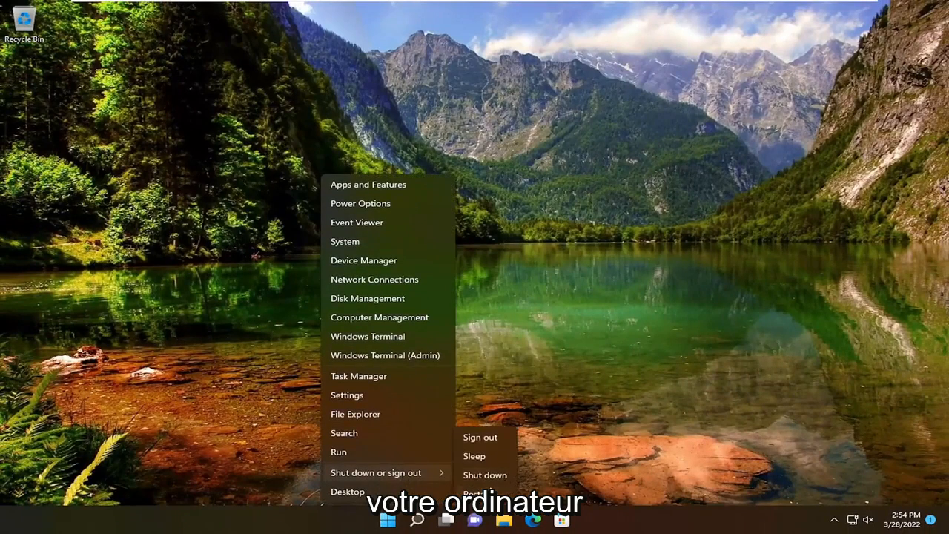
click(480, 435)
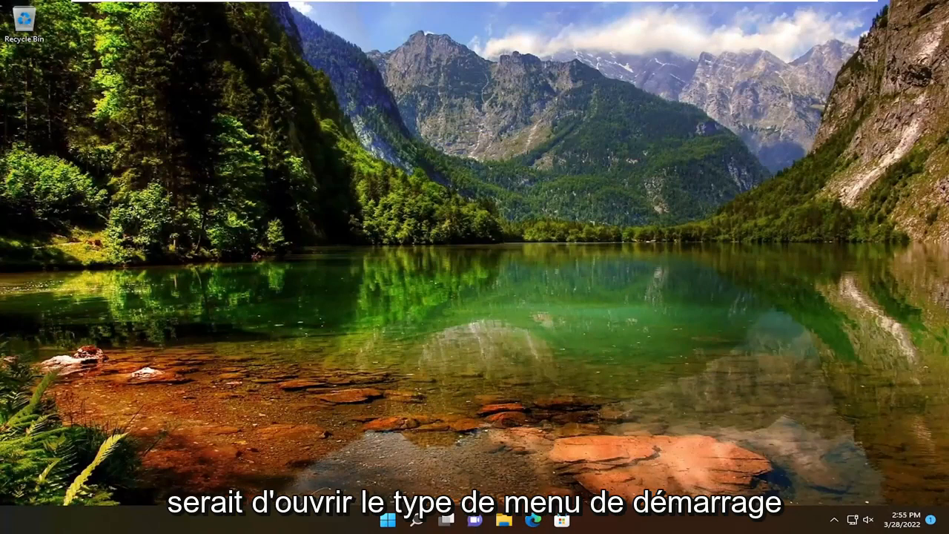
- Search Windows for 'services' and scroll the Services console to Delivery Optimization
click(389, 519)
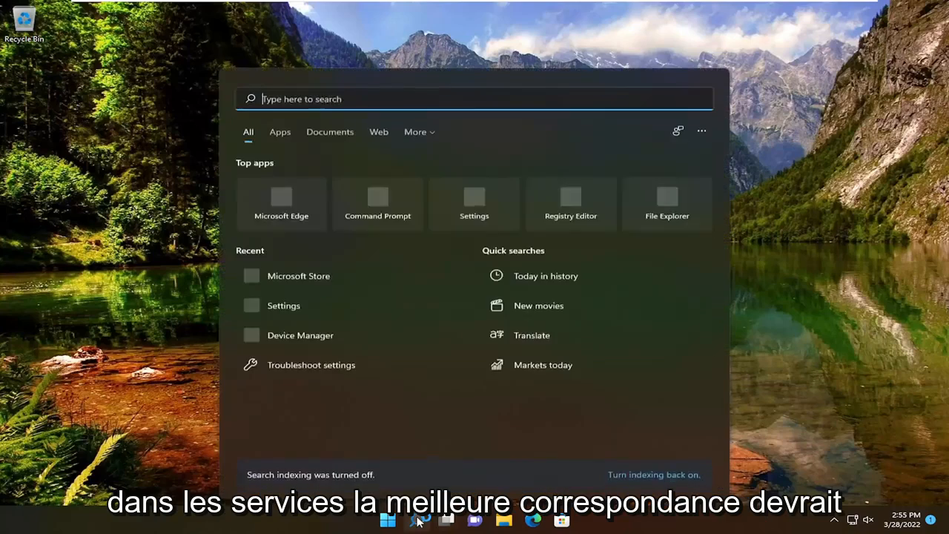
text(services)
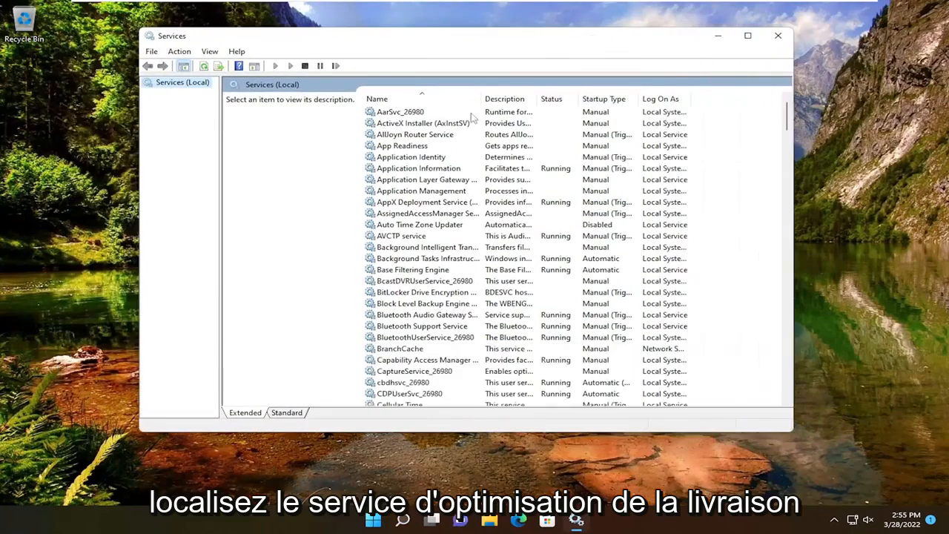
scroll(down, 3)
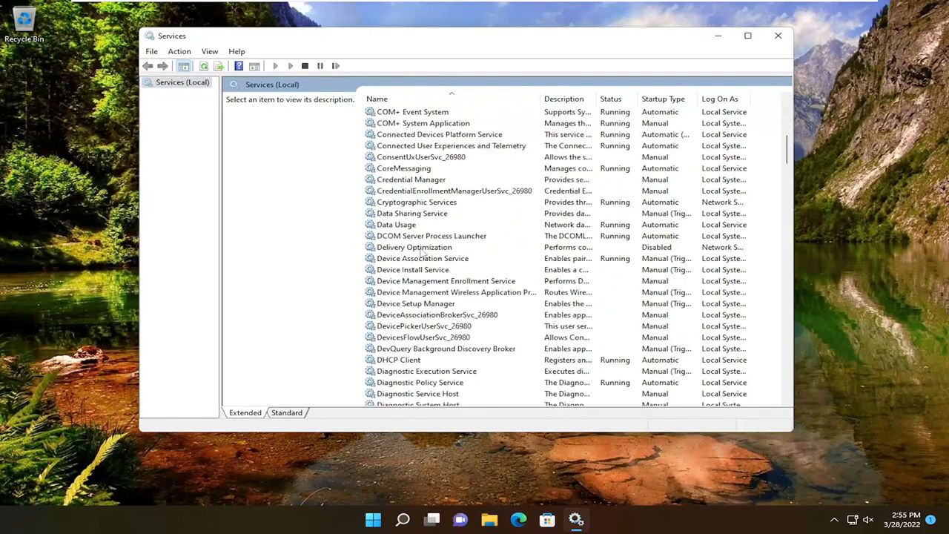
- Set Delivery Optimization's startup type to Disabled, dismiss the access denied error, and close Services
double_click(414, 246)
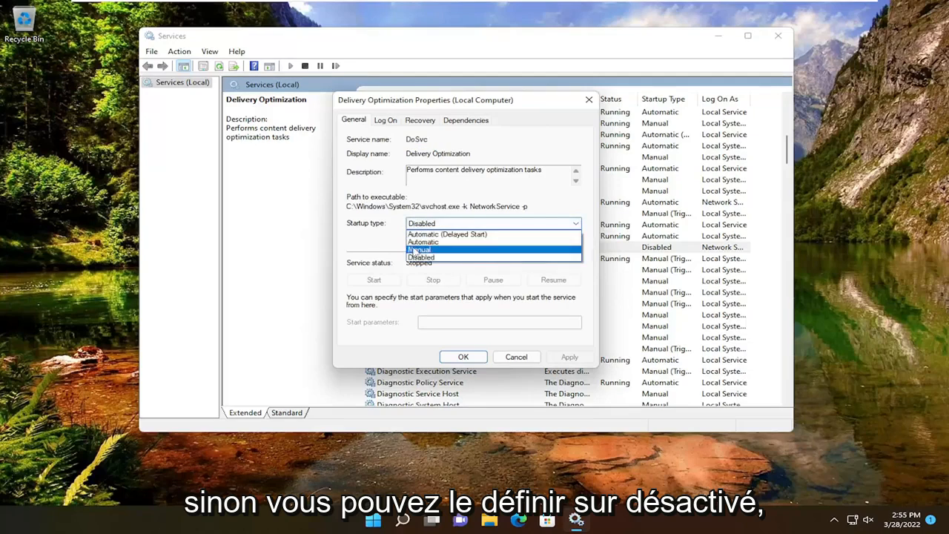
click(570, 355)
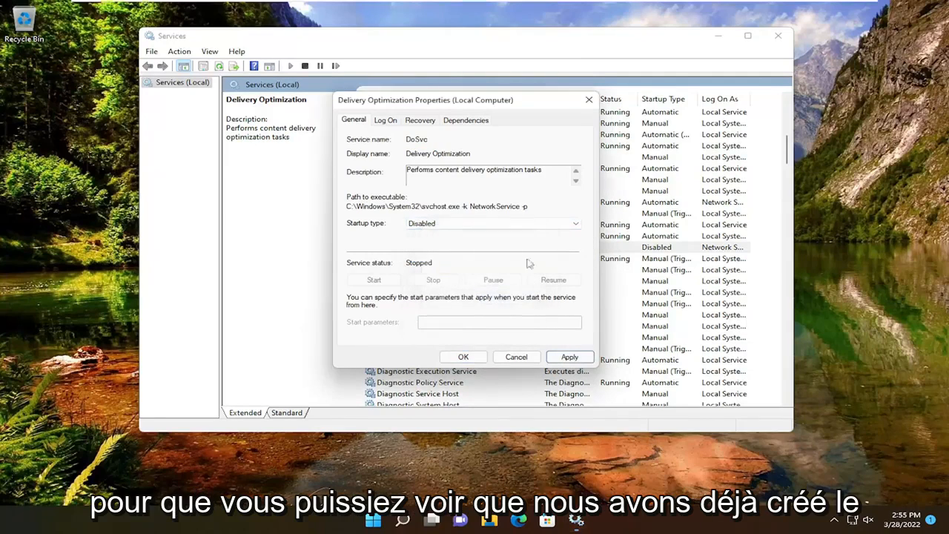
click(569, 356)
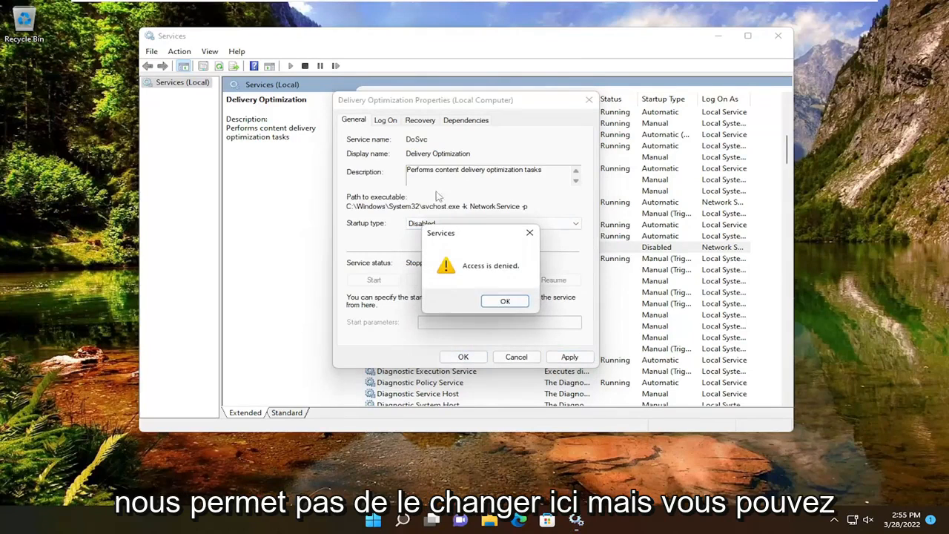
click(504, 300)
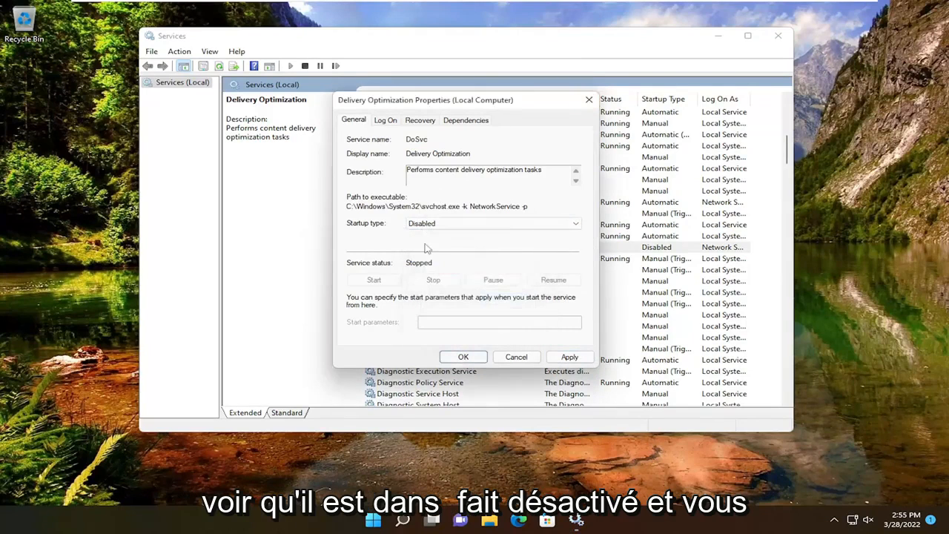
click(463, 355)
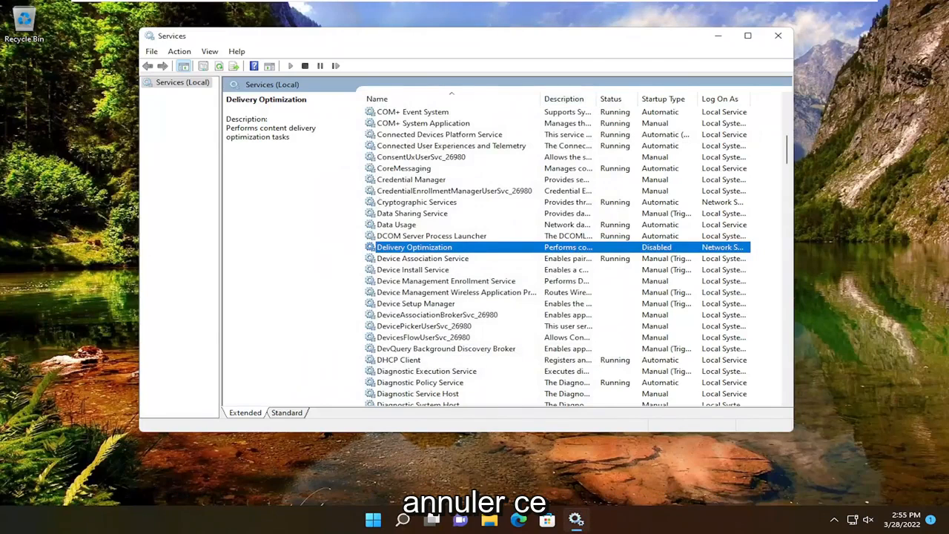
click(777, 36)
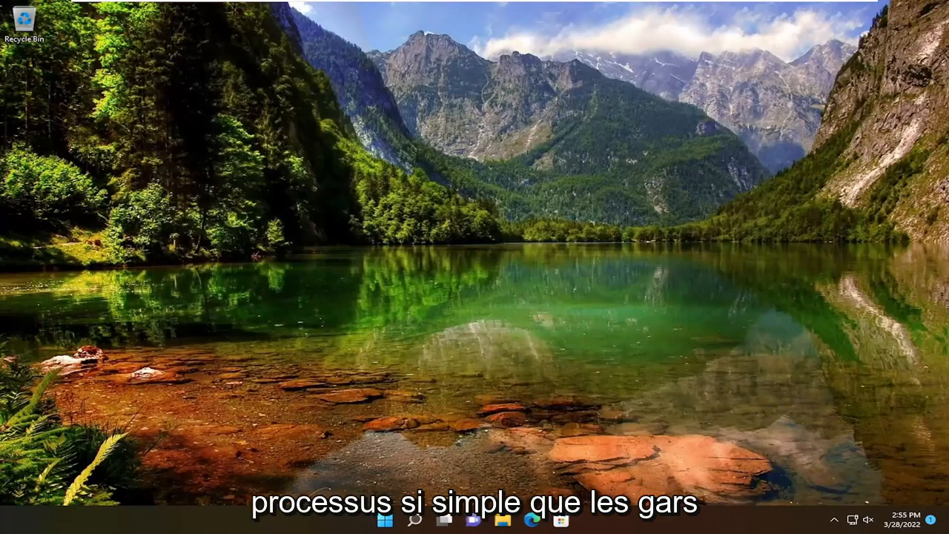